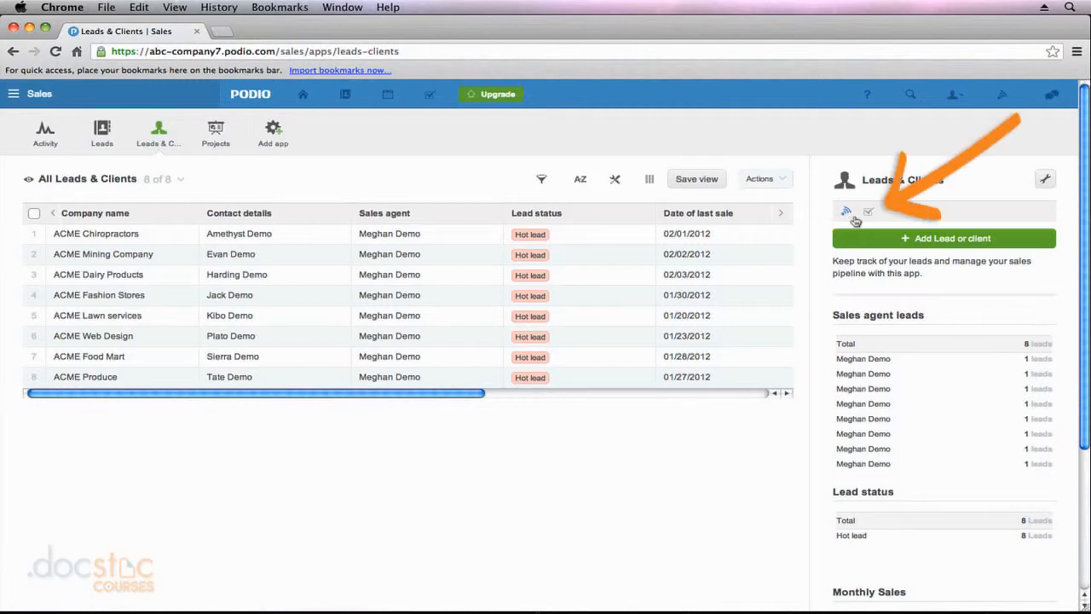
mouse_move(868, 212)
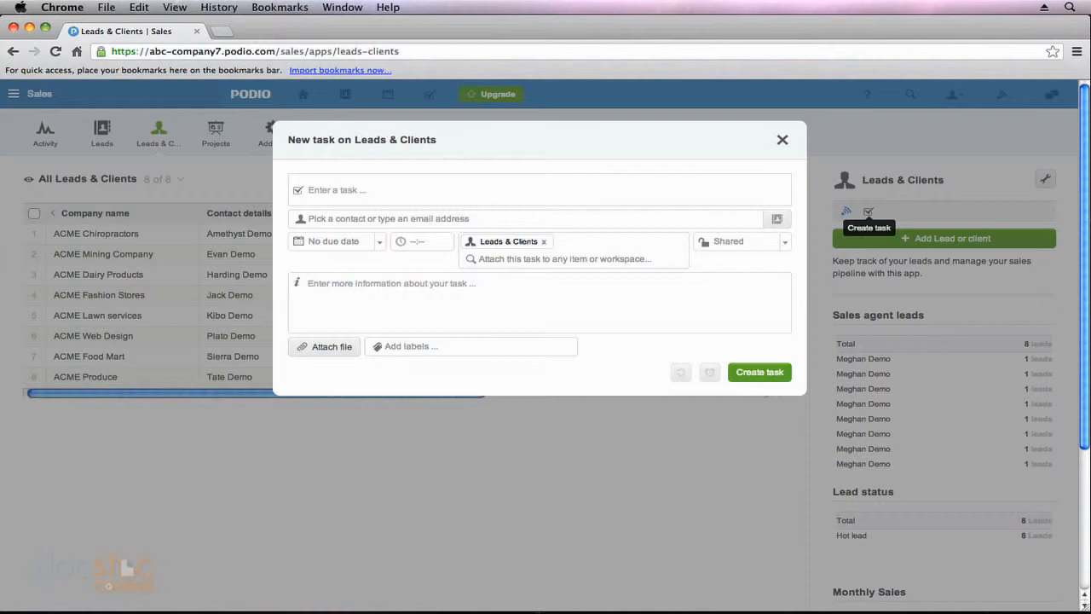
mouse_move(707, 154)
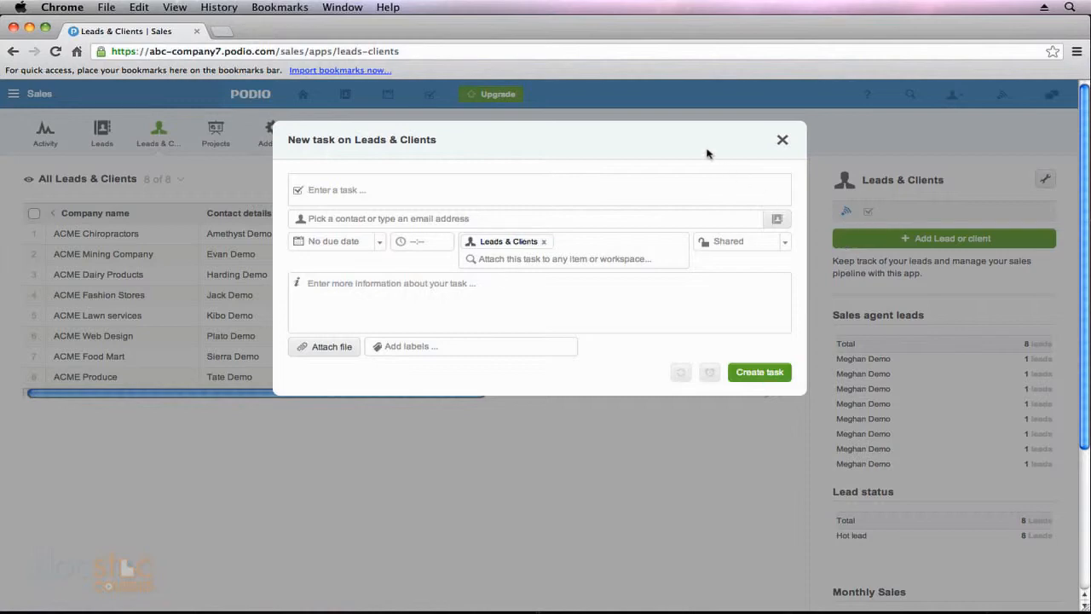
mouse_move(869, 215)
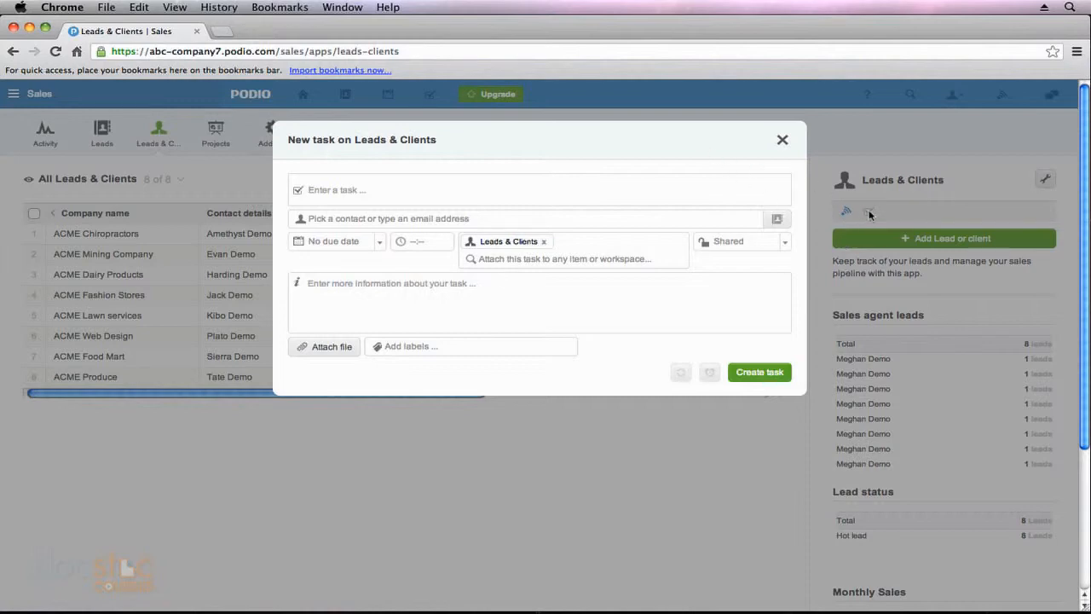
mouse_move(597, 157)
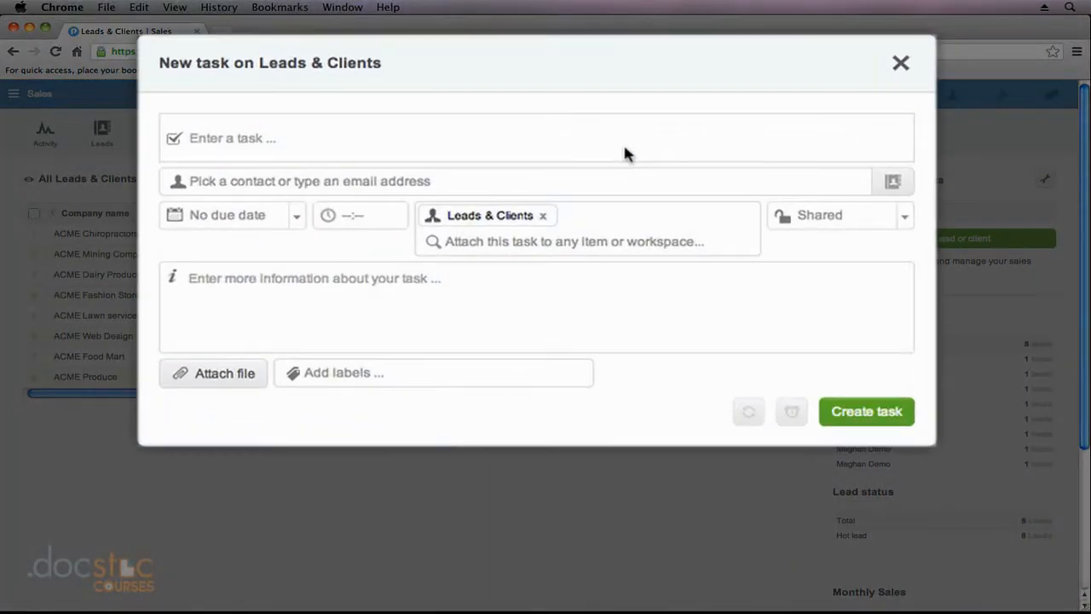
Step: Title the task 'Follow up call with ACME Dairy Products'
text(Follow up call w)
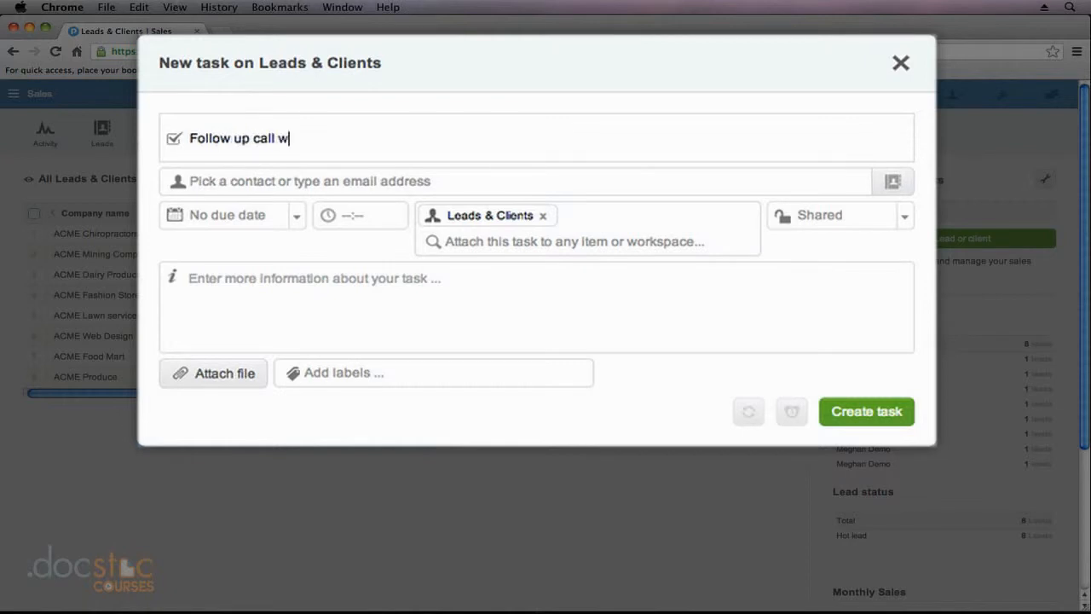
text(ith ACME)
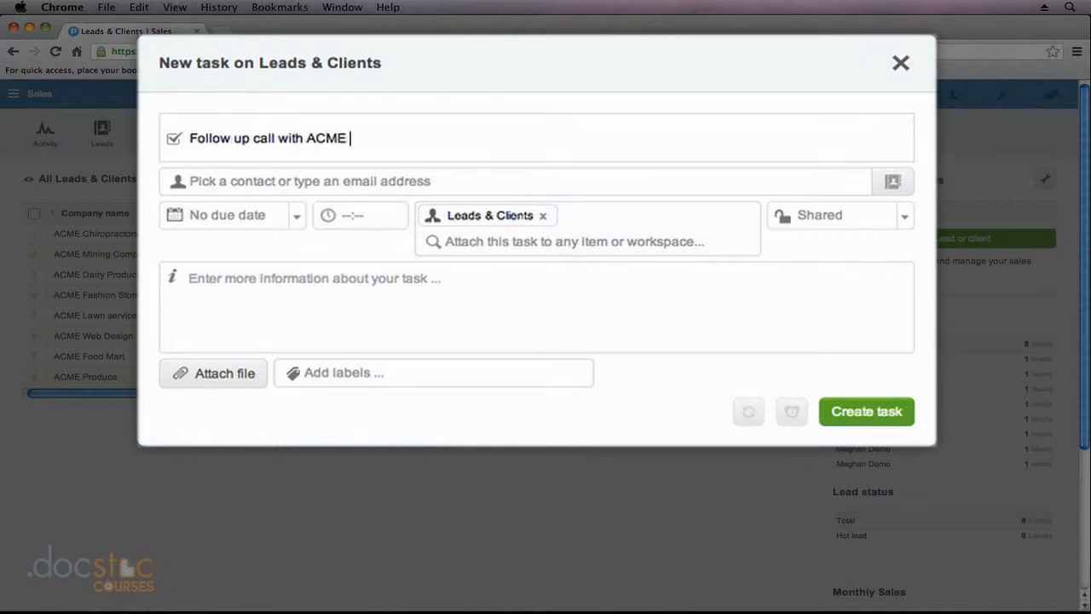
text(Dairy)
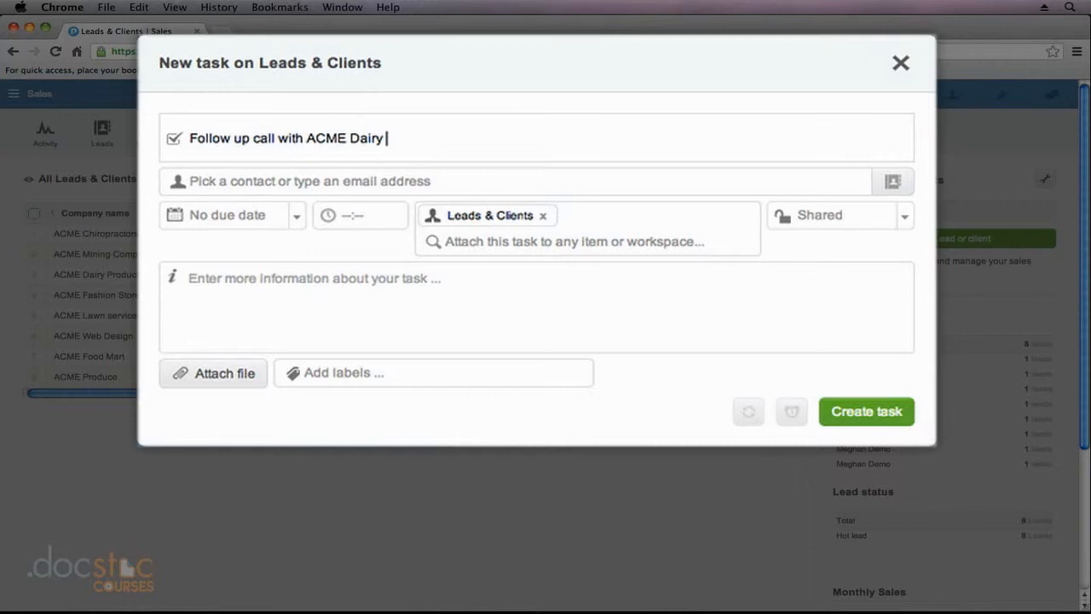
text(Products)
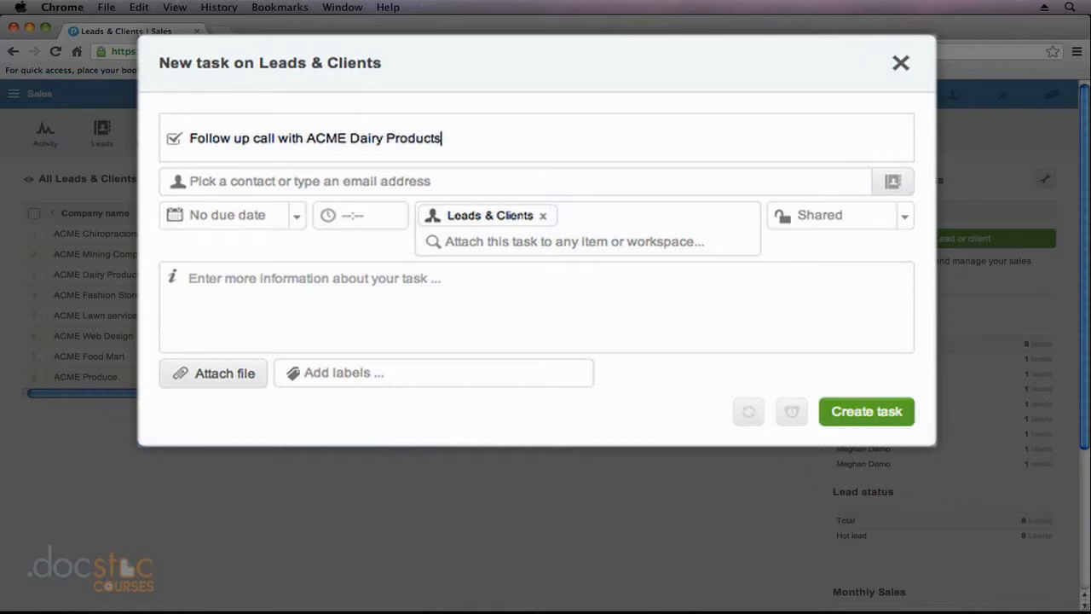
mouse_move(433, 184)
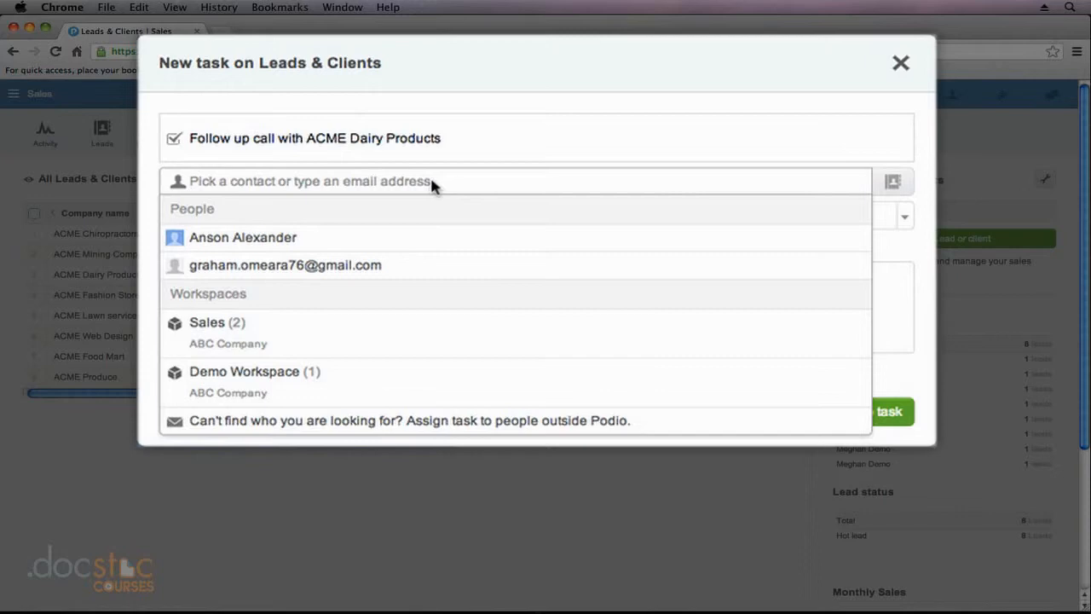
Step: Assign the task to Anson Alexander by searching 'ans'
text(ans)
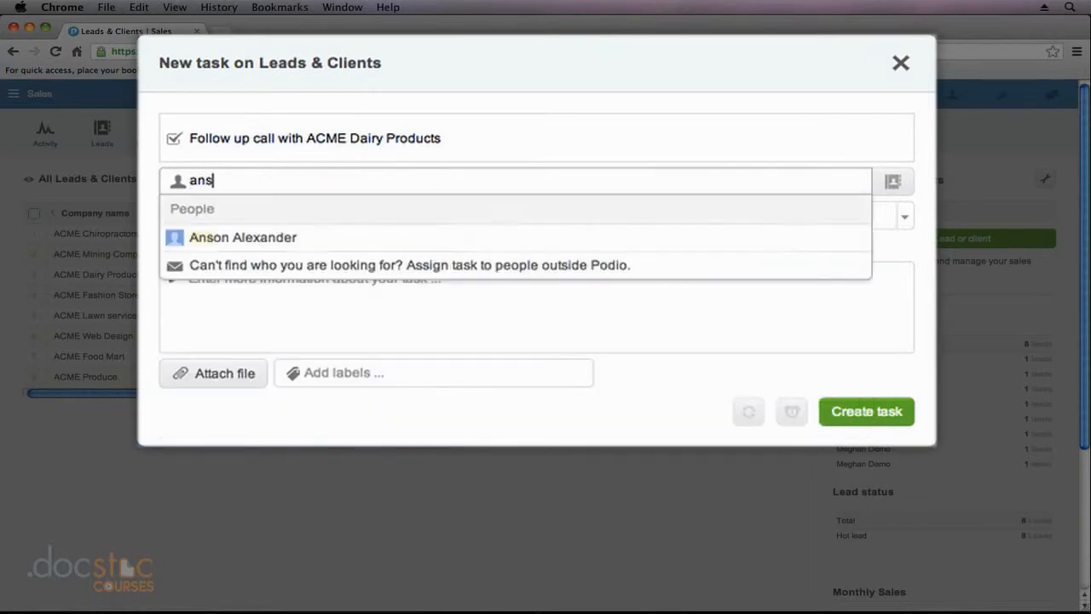
mouse_move(341, 208)
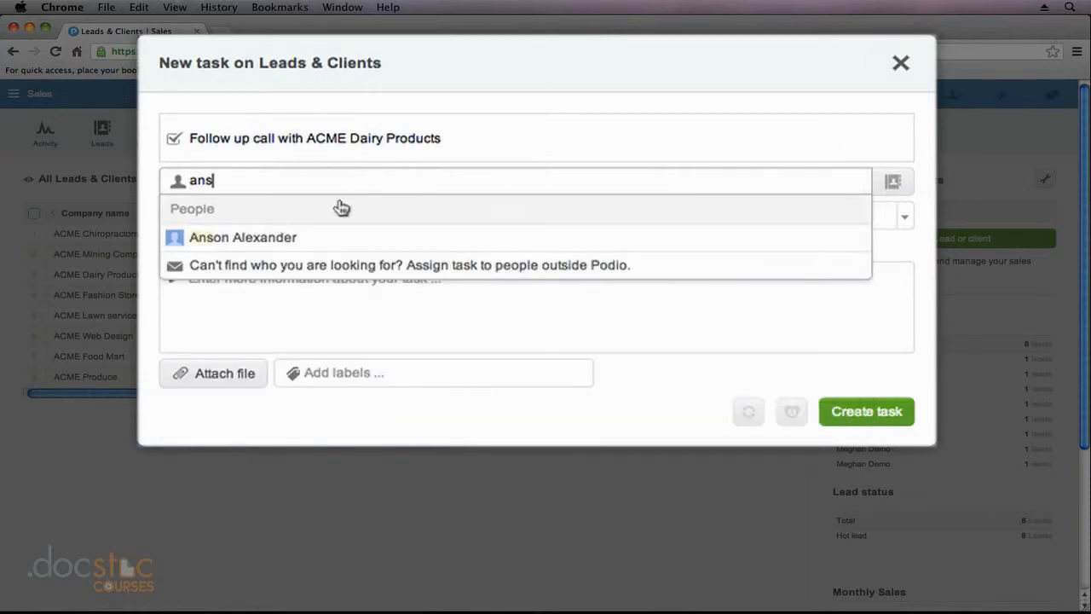
mouse_move(276, 246)
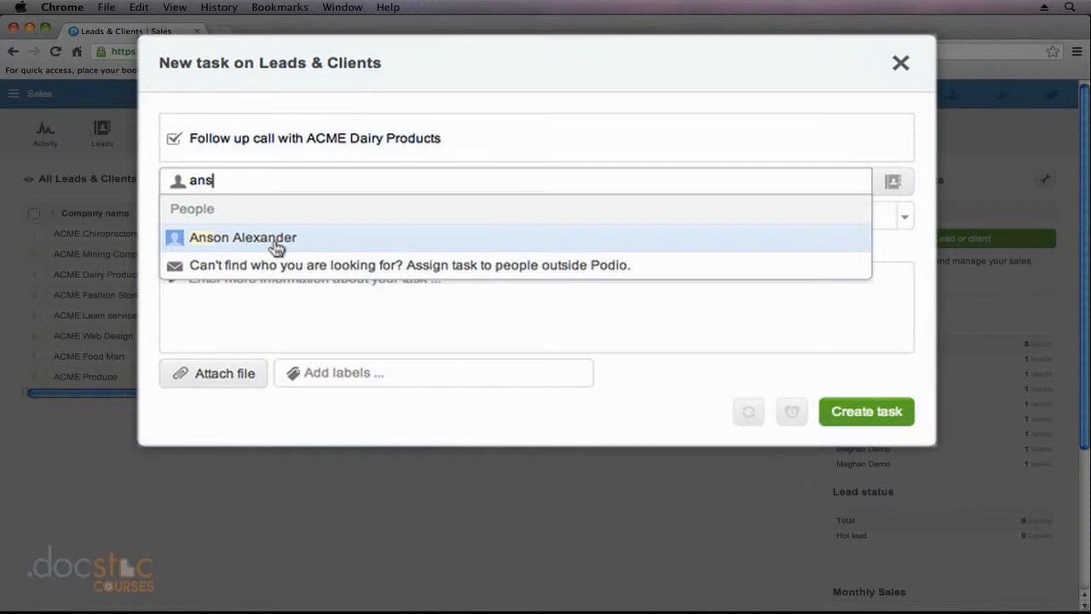
click(242, 237)
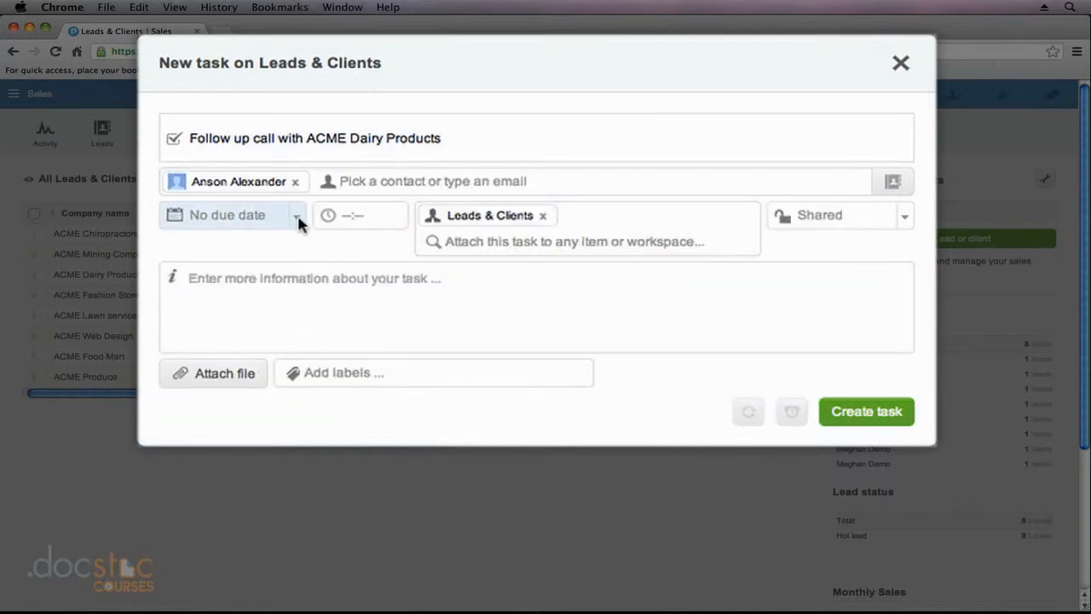
Step: Set the due date to 07/17/2013 at 01:00 PM
click(297, 215)
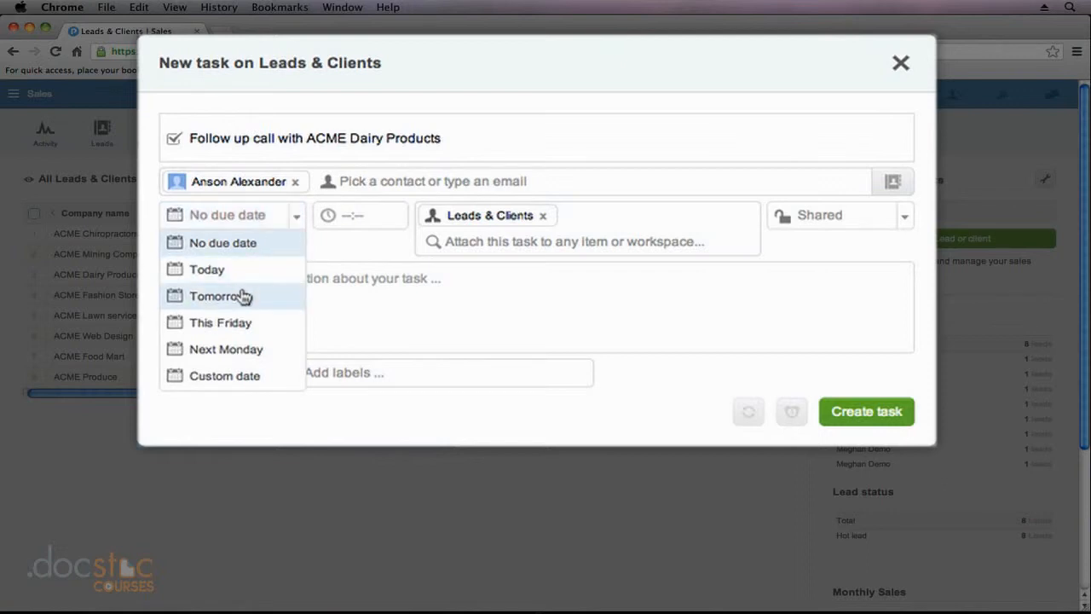
click(215, 297)
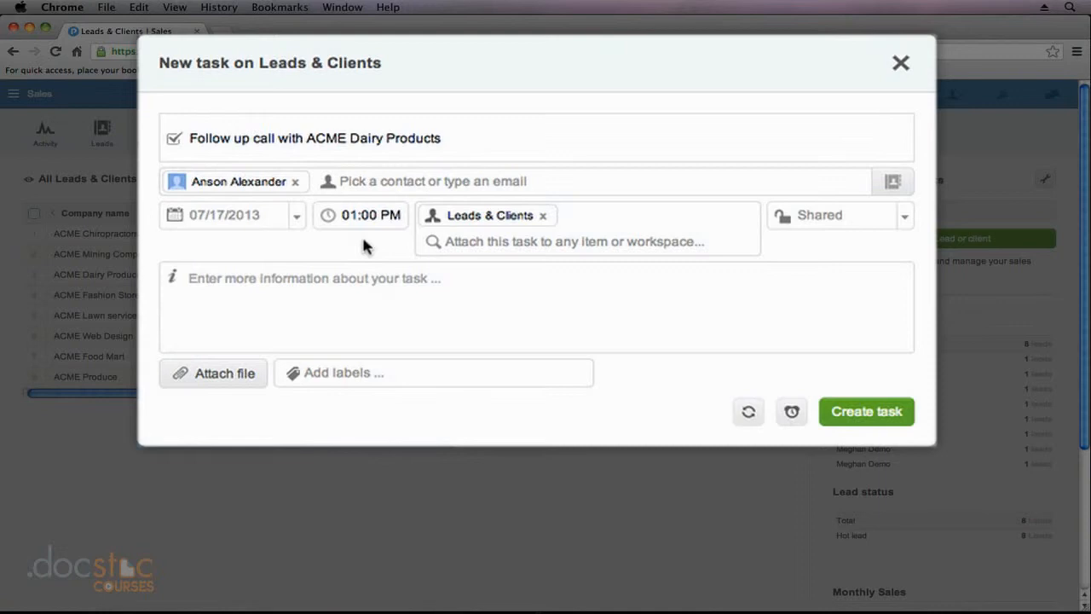
mouse_move(470, 213)
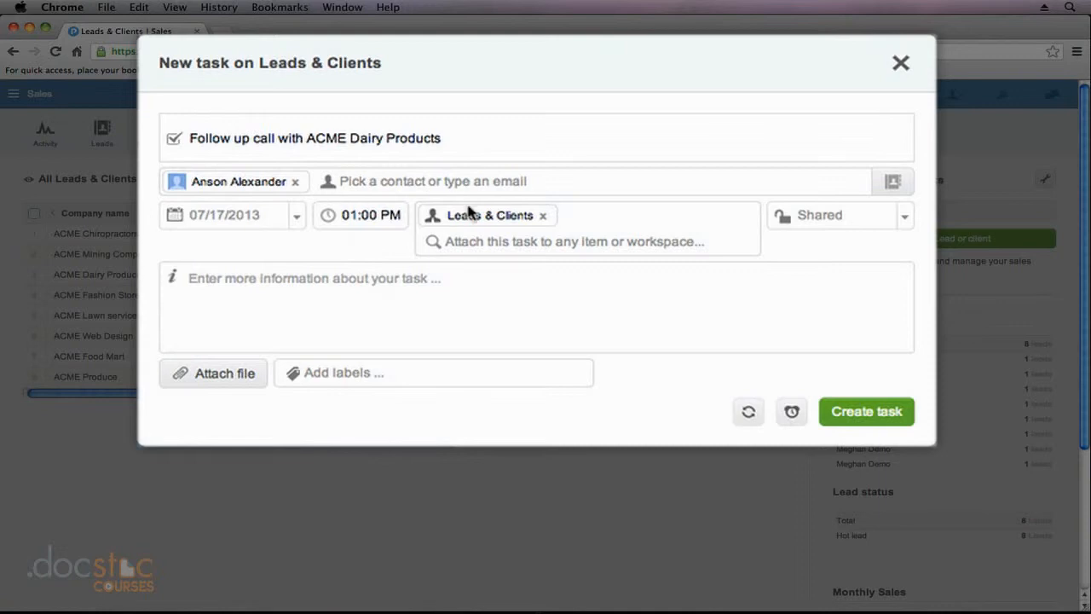
mouse_move(469, 225)
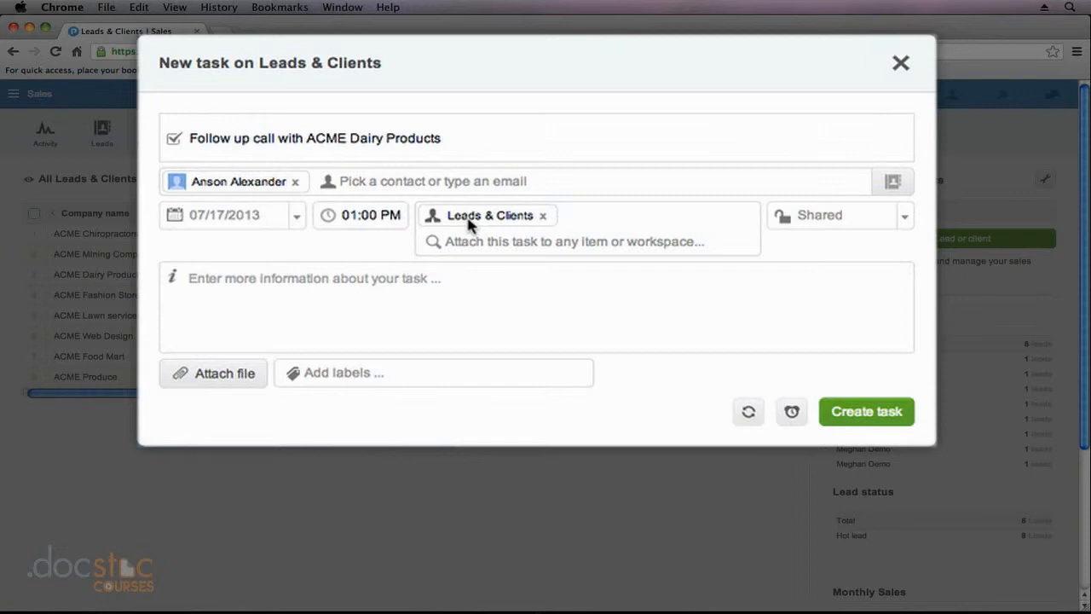
mouse_move(498, 225)
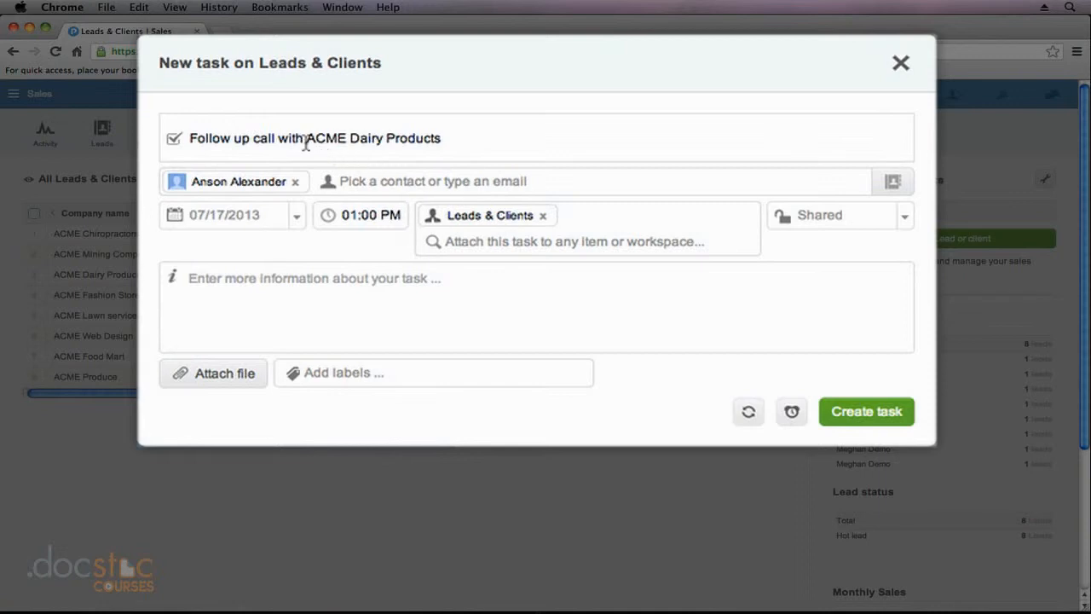
mouse_move(450, 144)
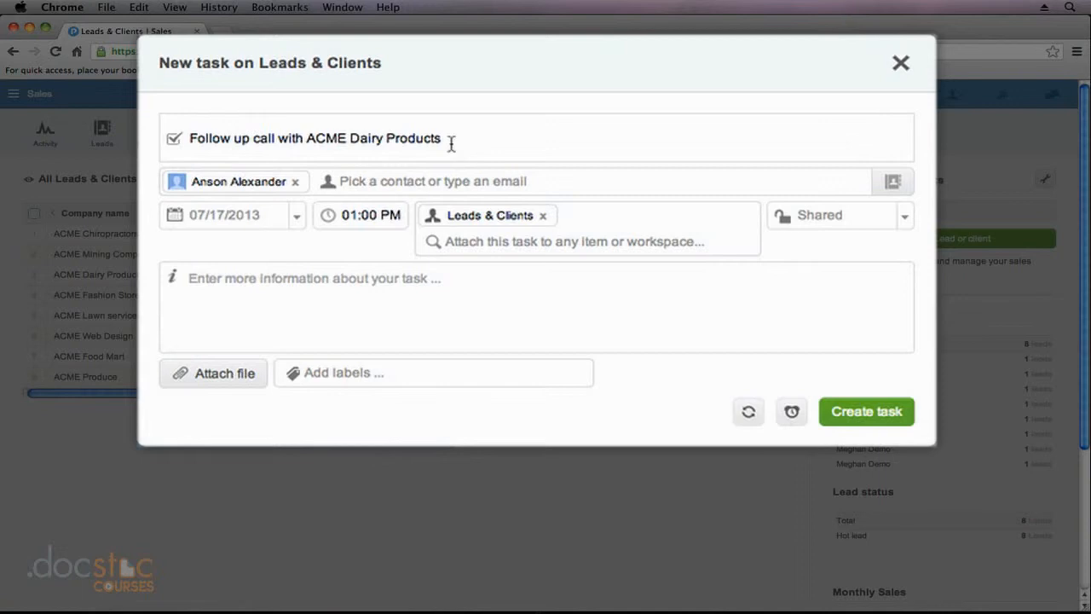
mouse_move(566, 247)
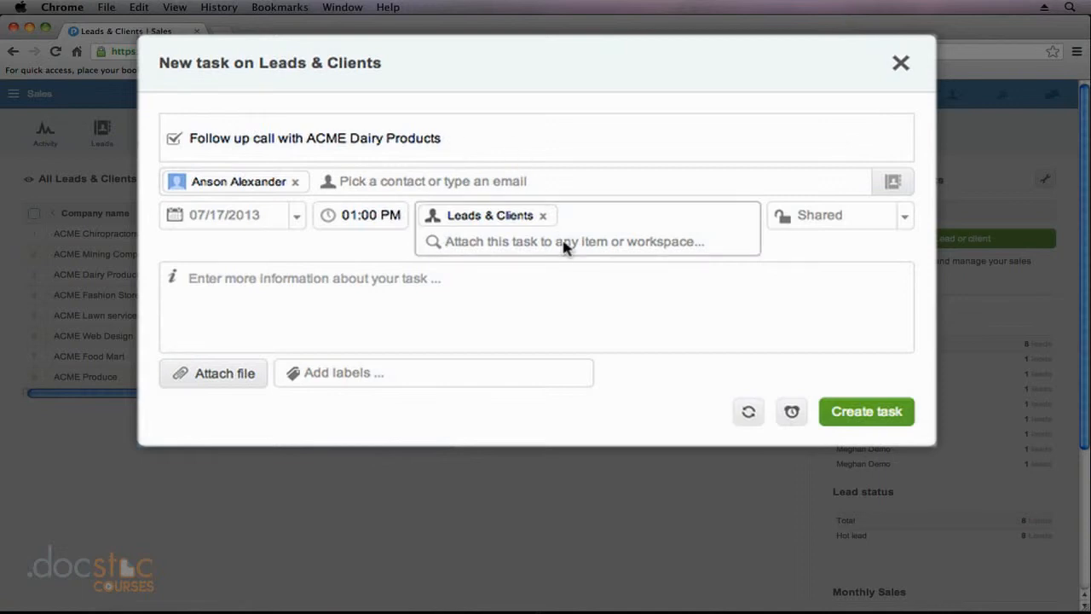
Step: Search 'acm' in the attach field to find the ACME Dairy Products lead
click(571, 242)
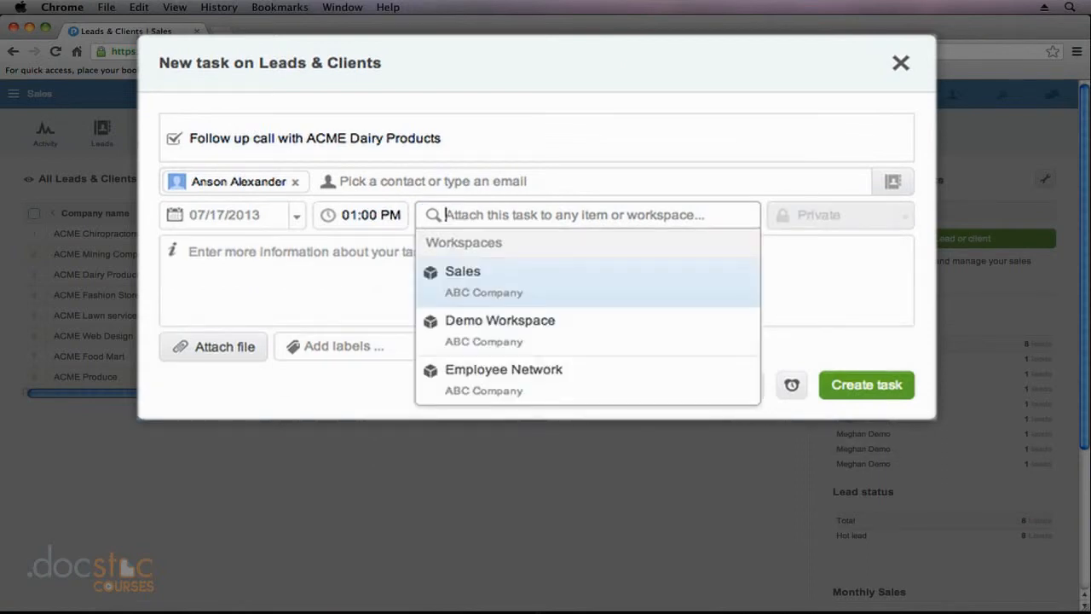
text(acme dairy)
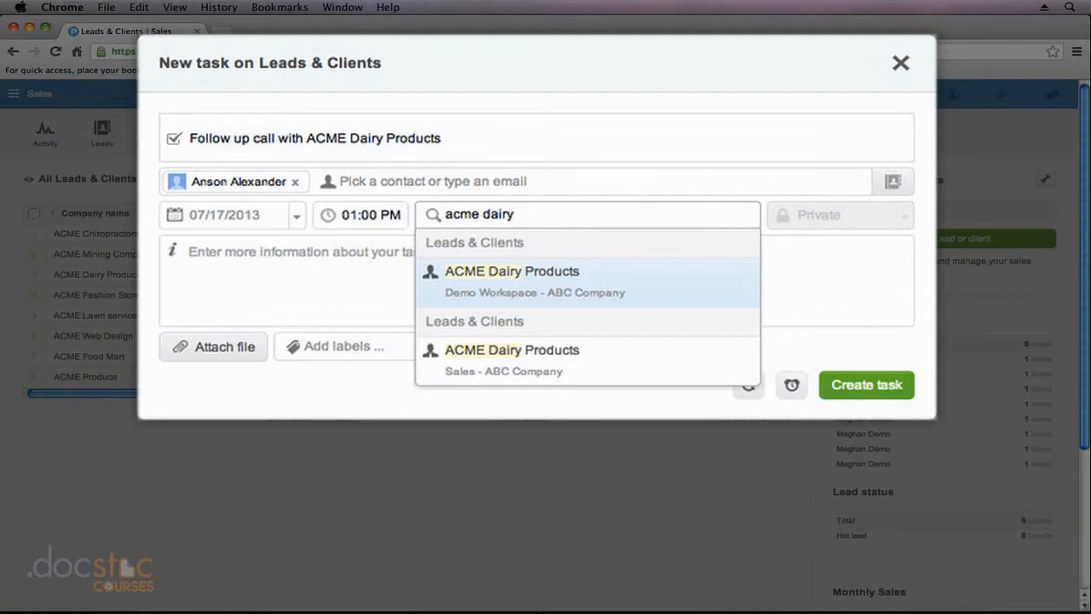
mouse_move(481, 358)
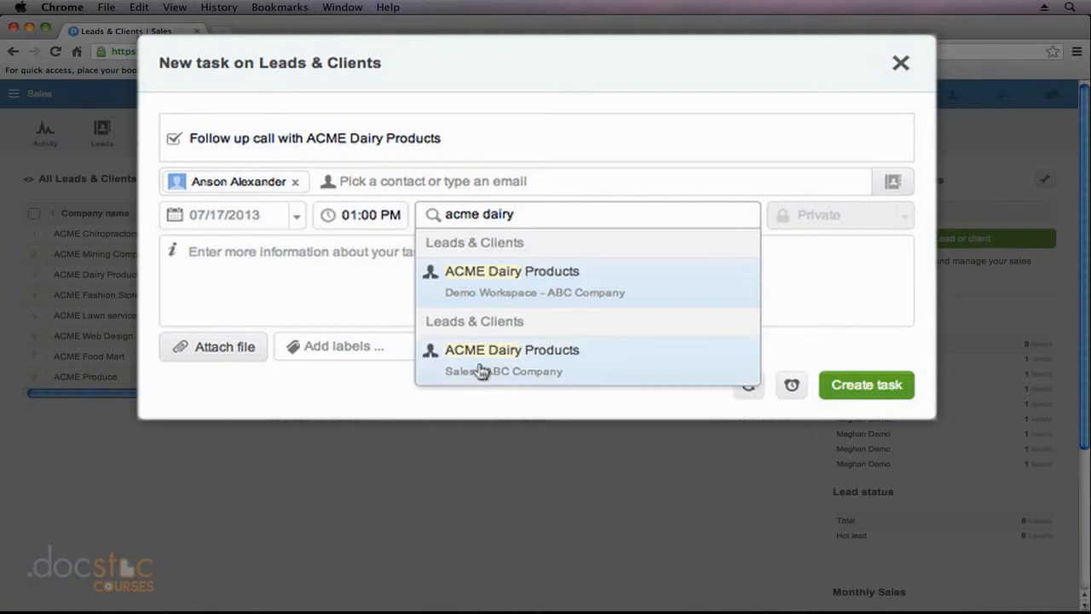
mouse_move(471, 379)
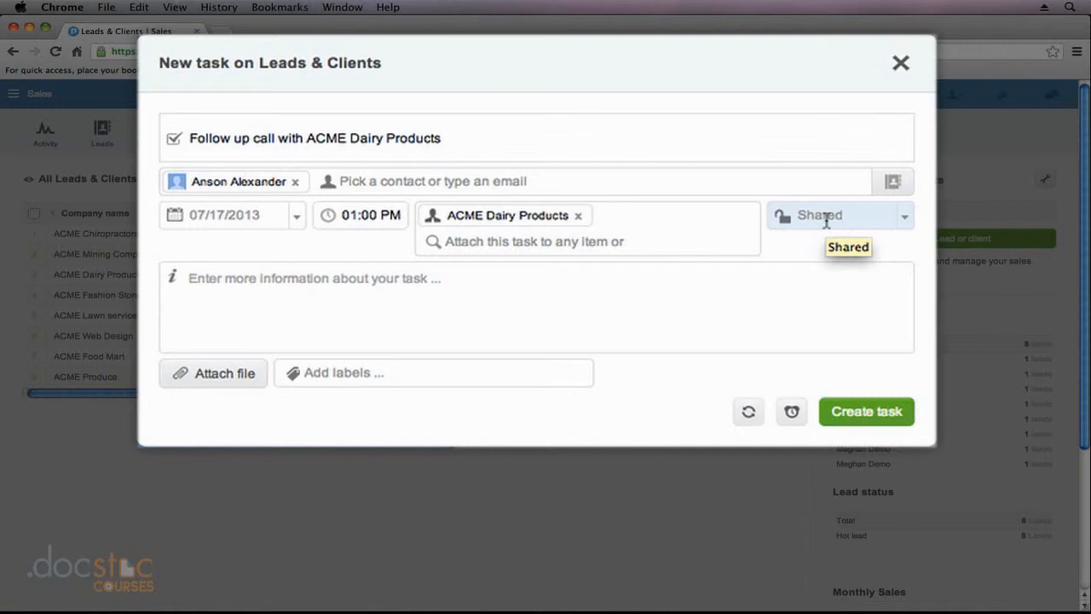
mouse_move(912, 220)
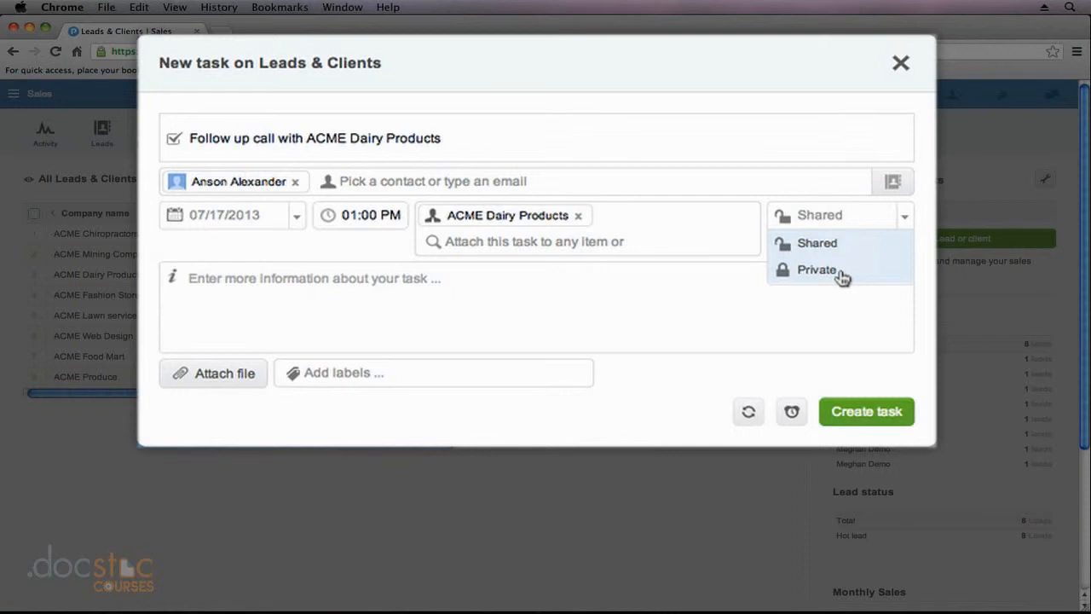
Step: Describe the task as 'This is a follow up call about a new project initiative.' keeping it shared
text(This is a follow up c)
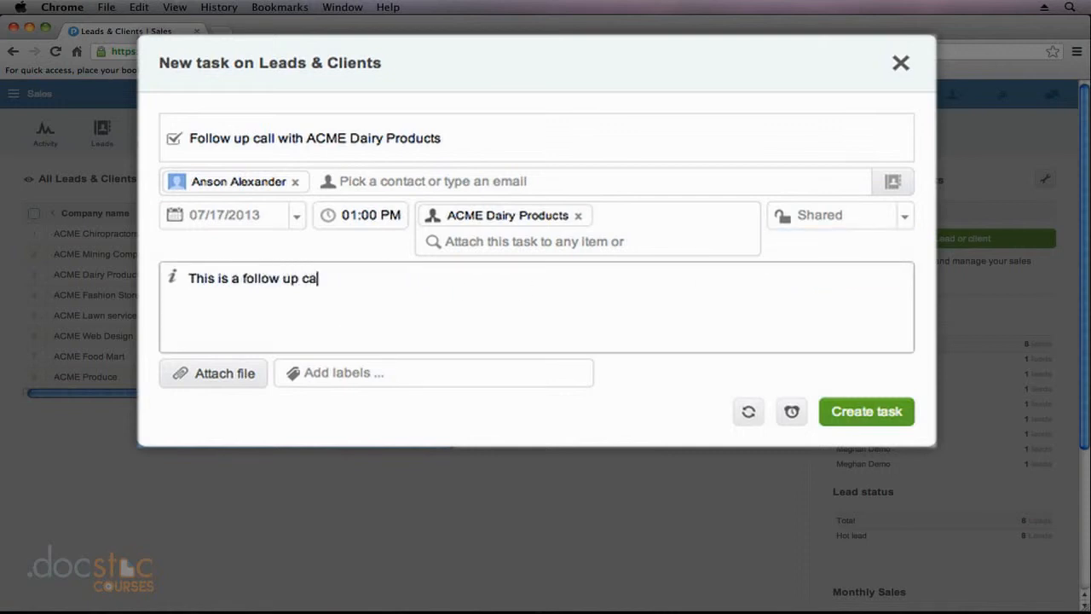
text(about a new project initi)
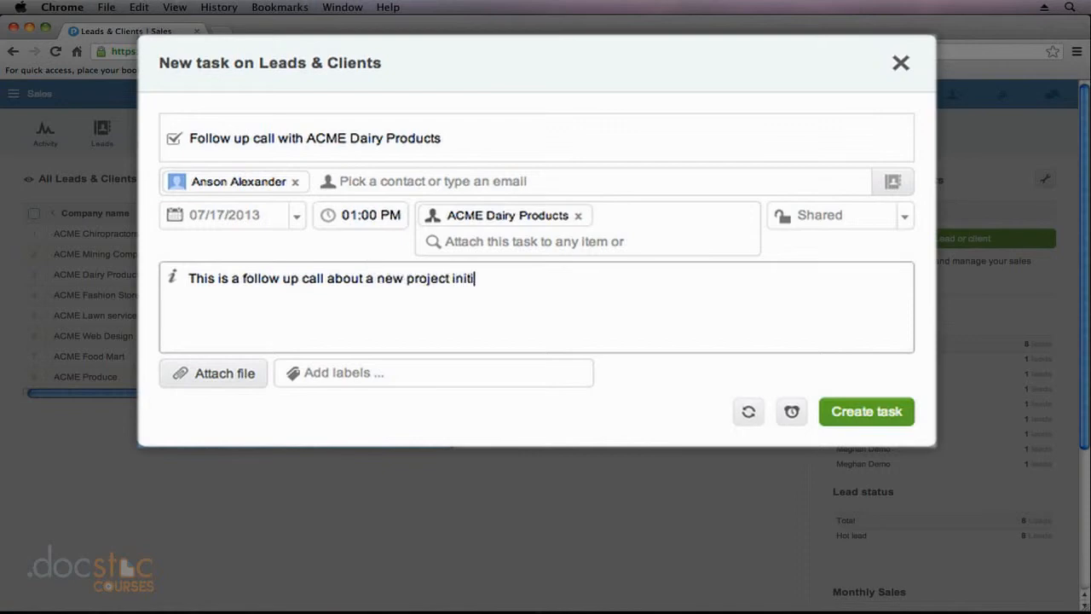
text(ative.)
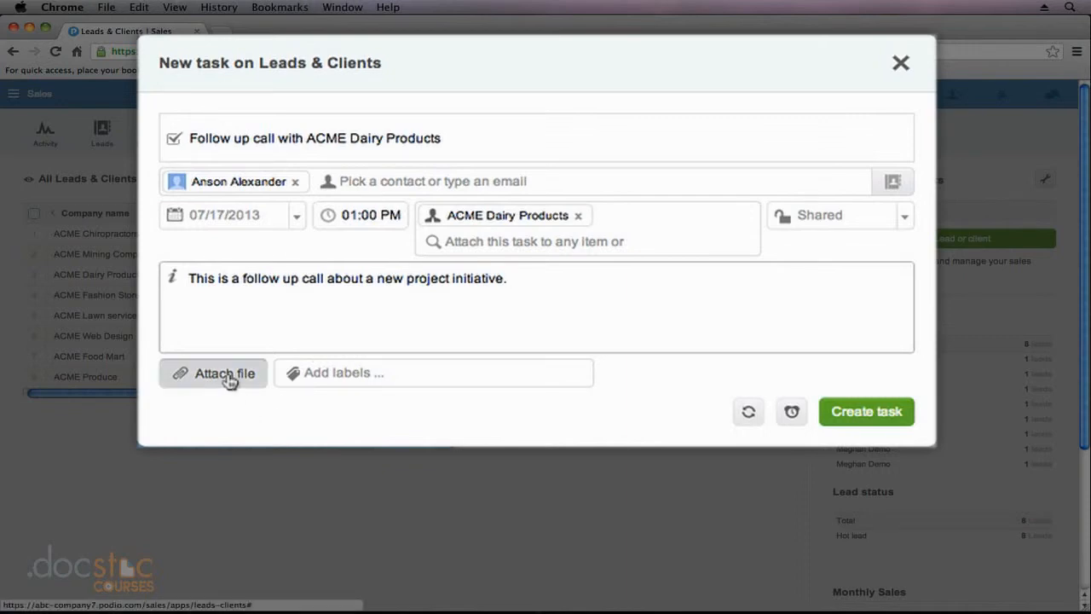
mouse_move(749, 411)
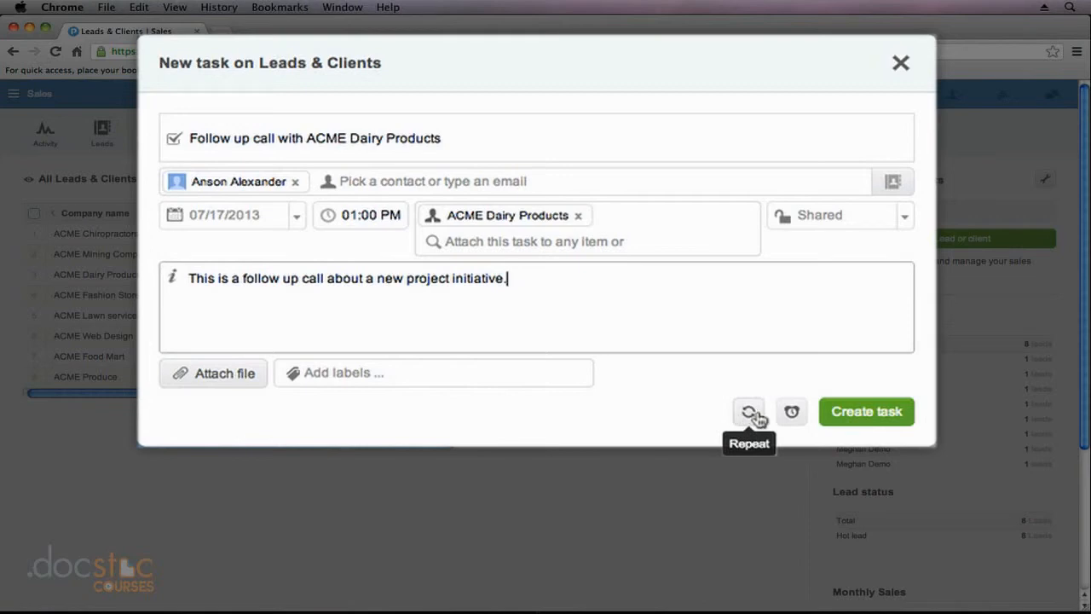
mouse_move(791, 410)
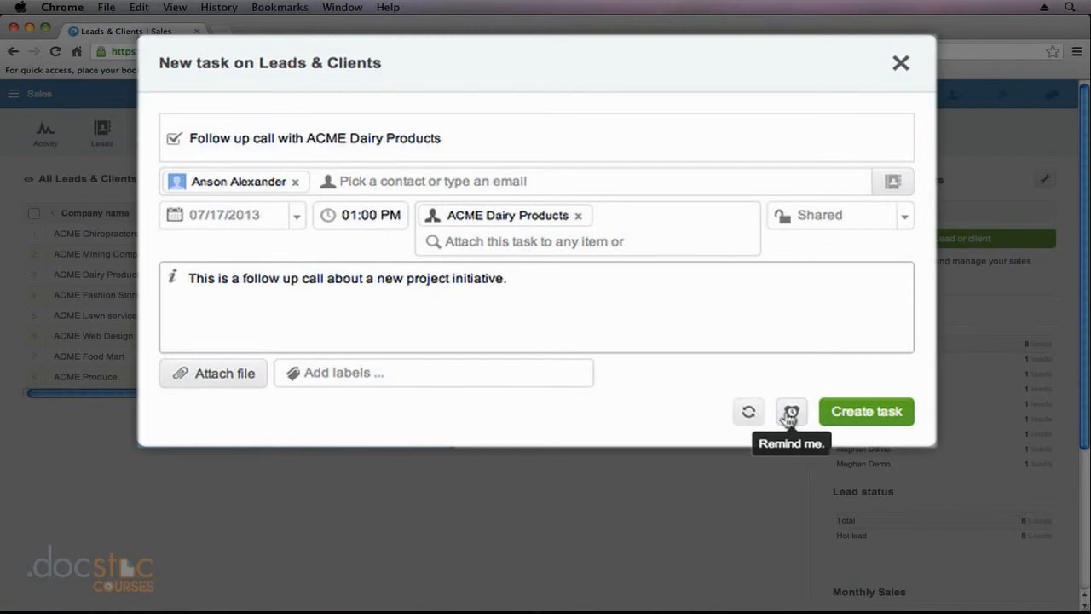
Step: Set a reminder on the due date, Wednesday July 17 2013 at 1:00 PM
click(791, 411)
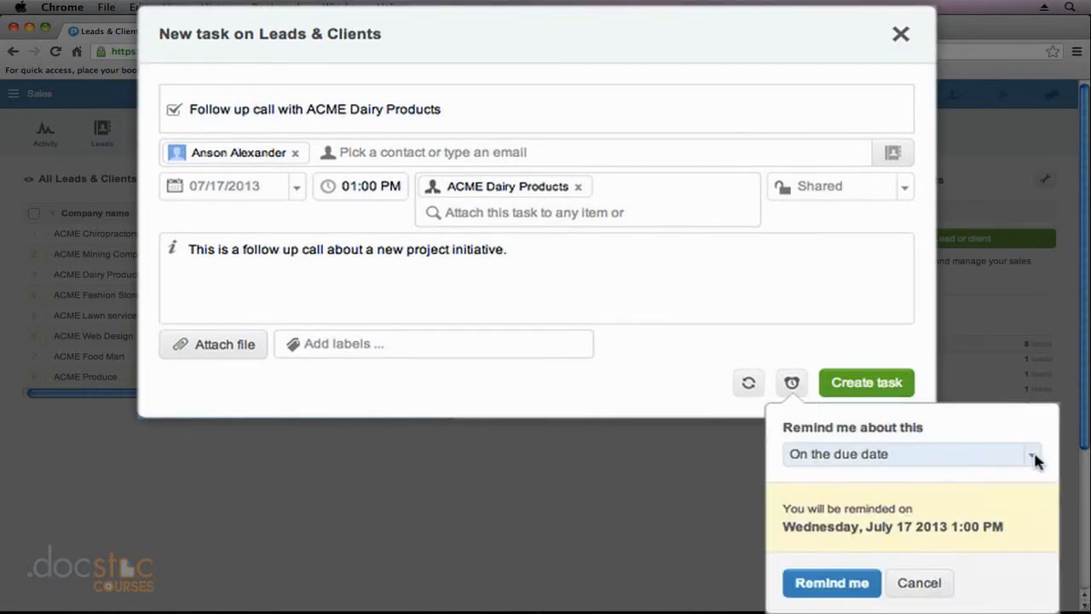
click(1033, 453)
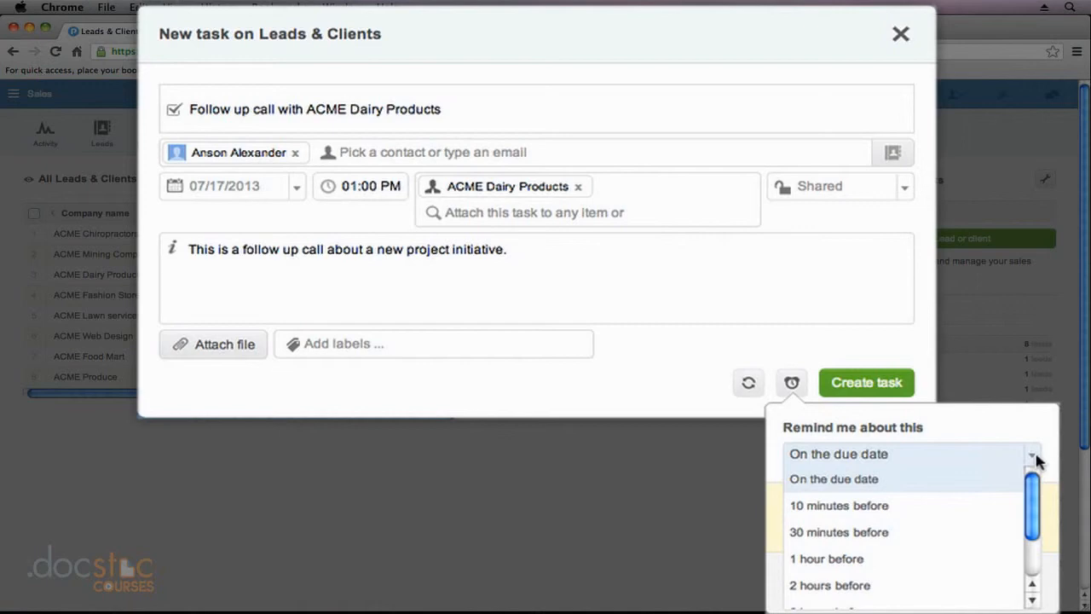
mouse_move(695, 387)
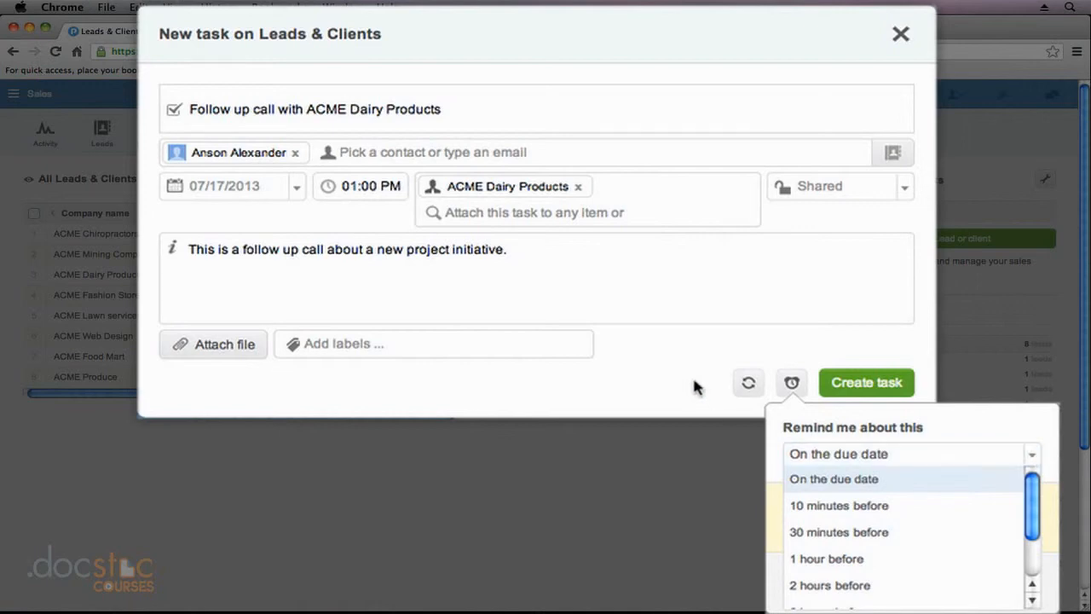
click(791, 382)
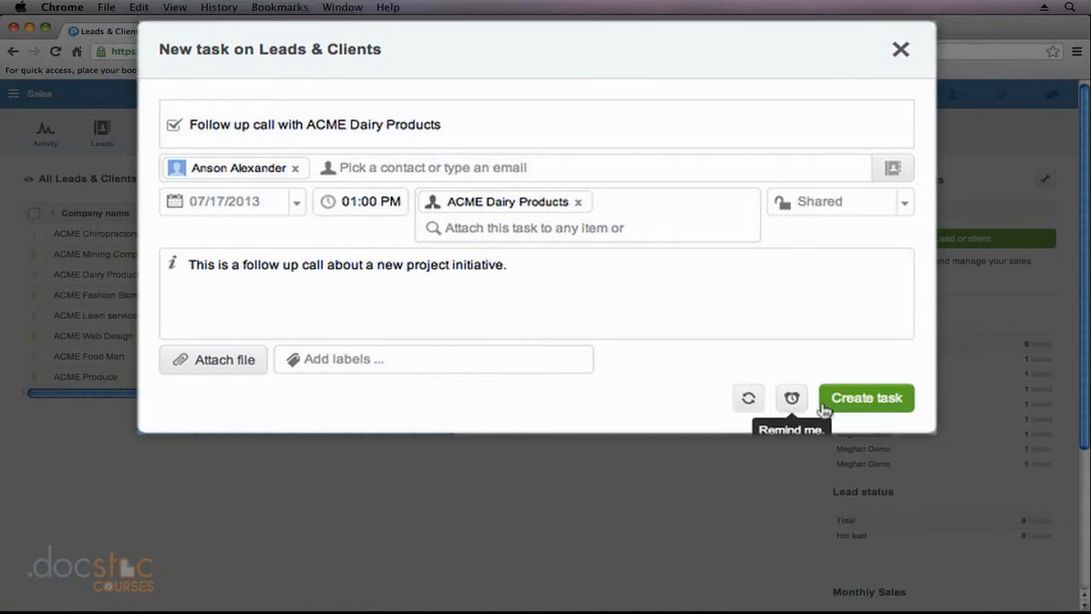
Step: Create the task and return to the Leads & Clients list
click(867, 397)
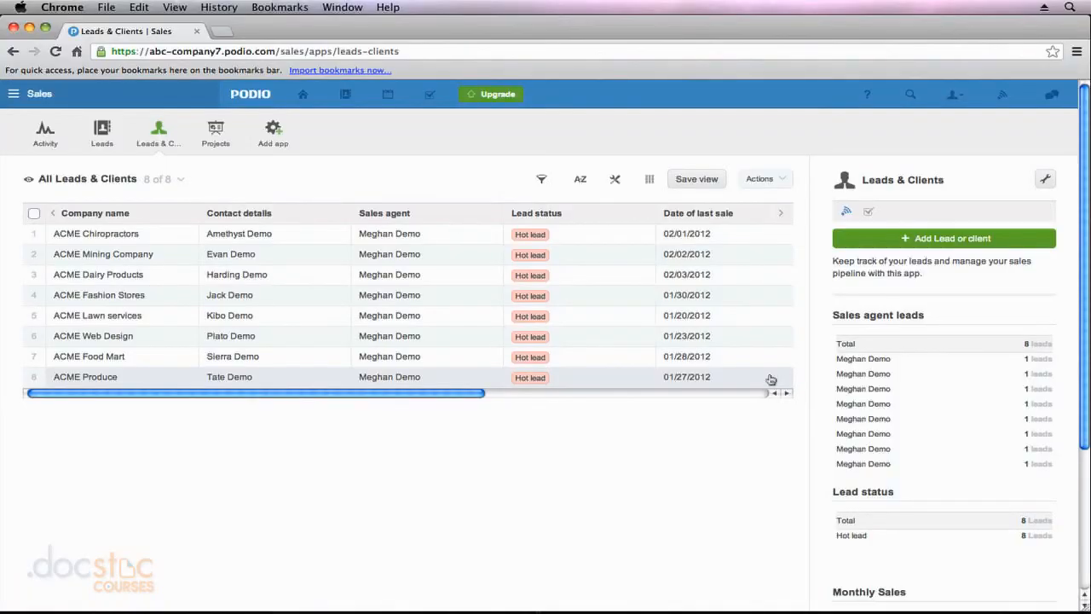
mouse_move(379, 196)
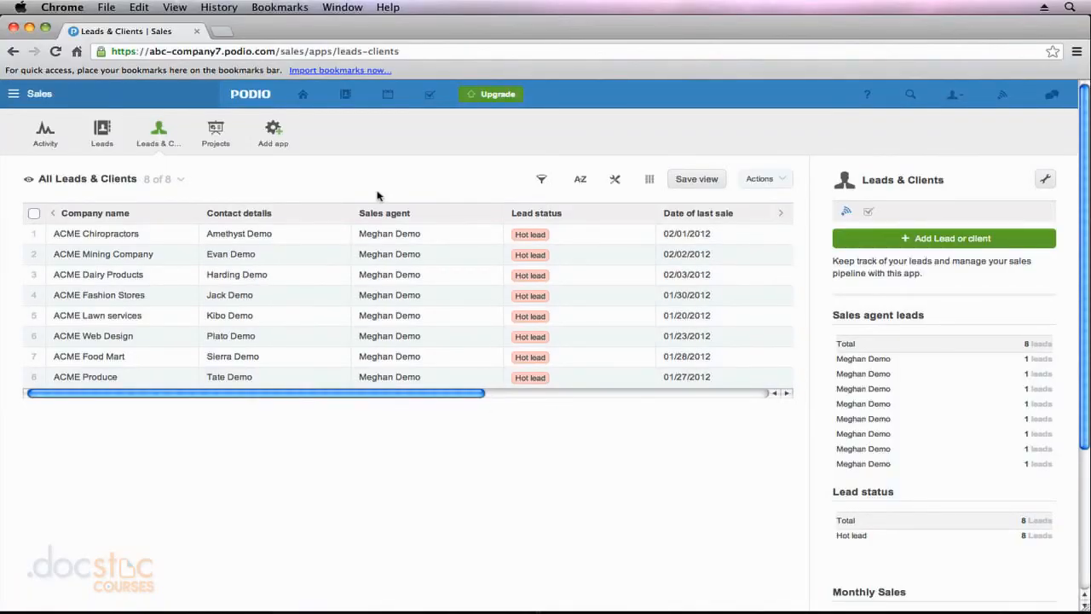